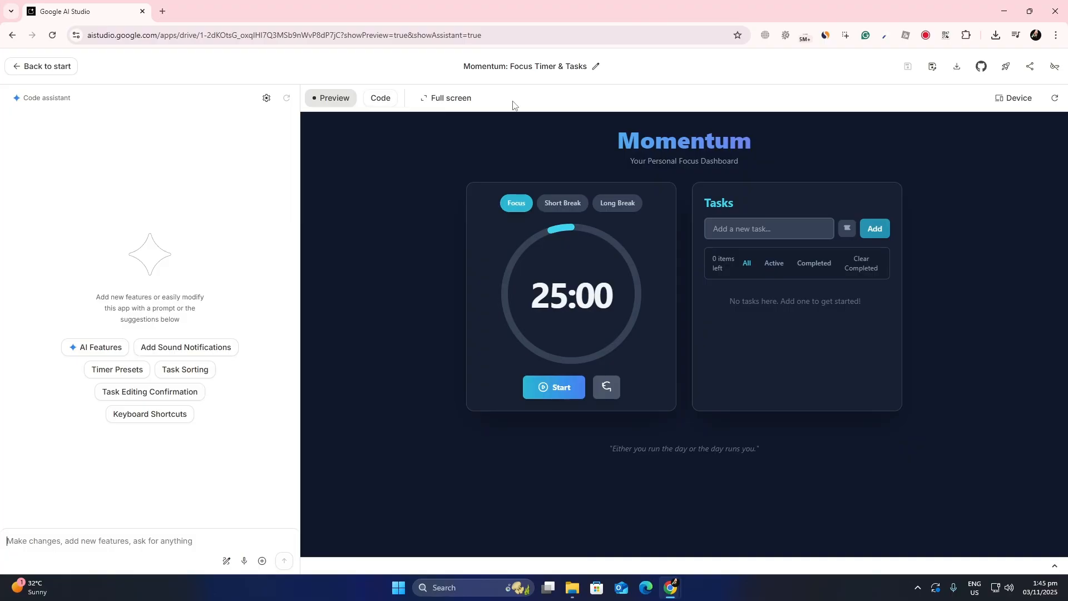
mouse_move(75, 81)
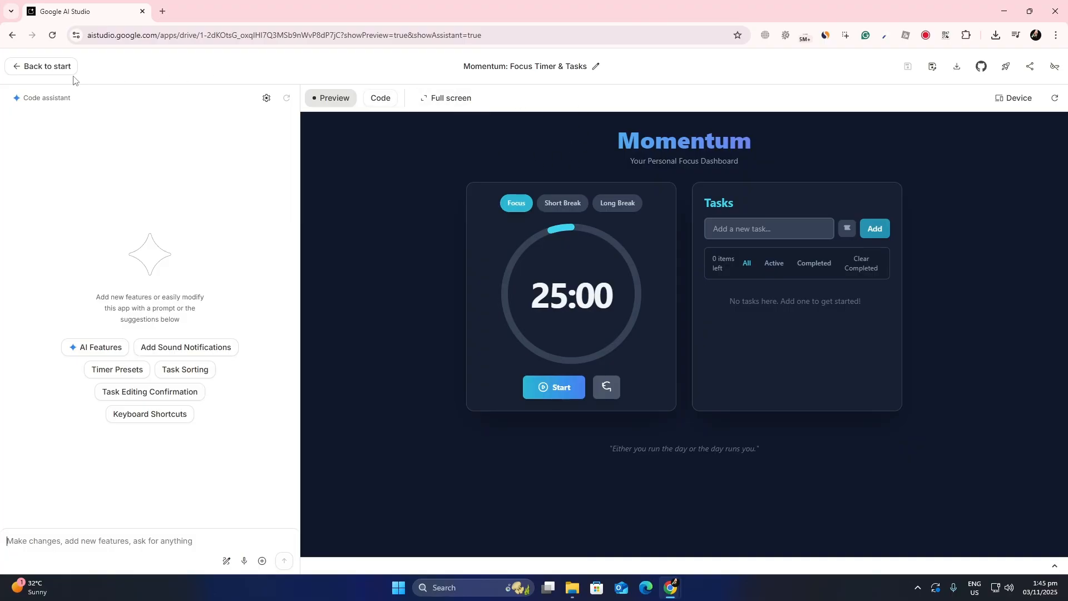
mouse_move(140, 257)
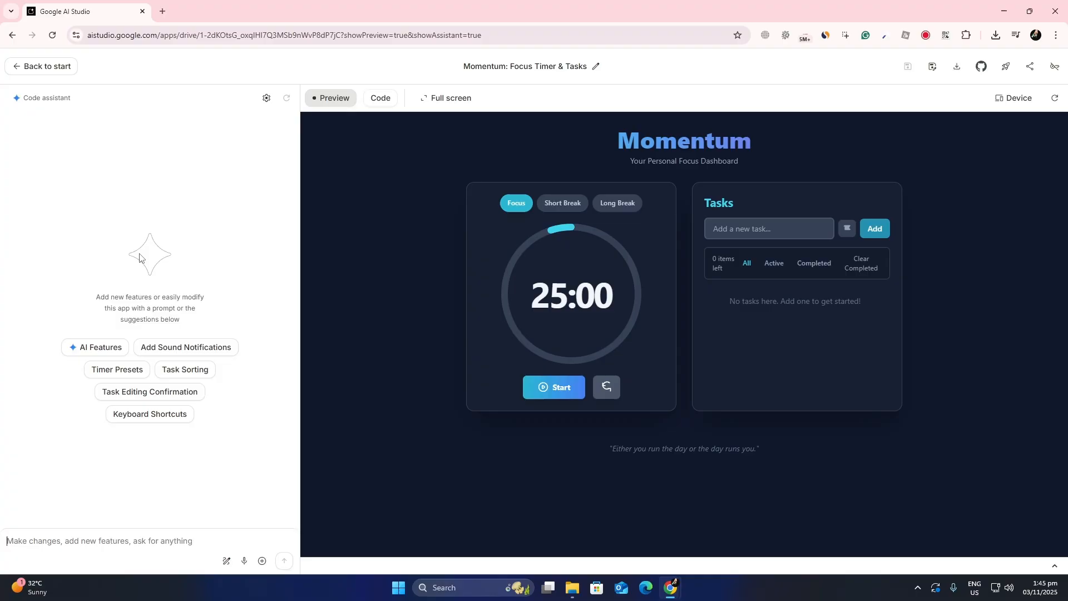
mouse_move(635, 371)
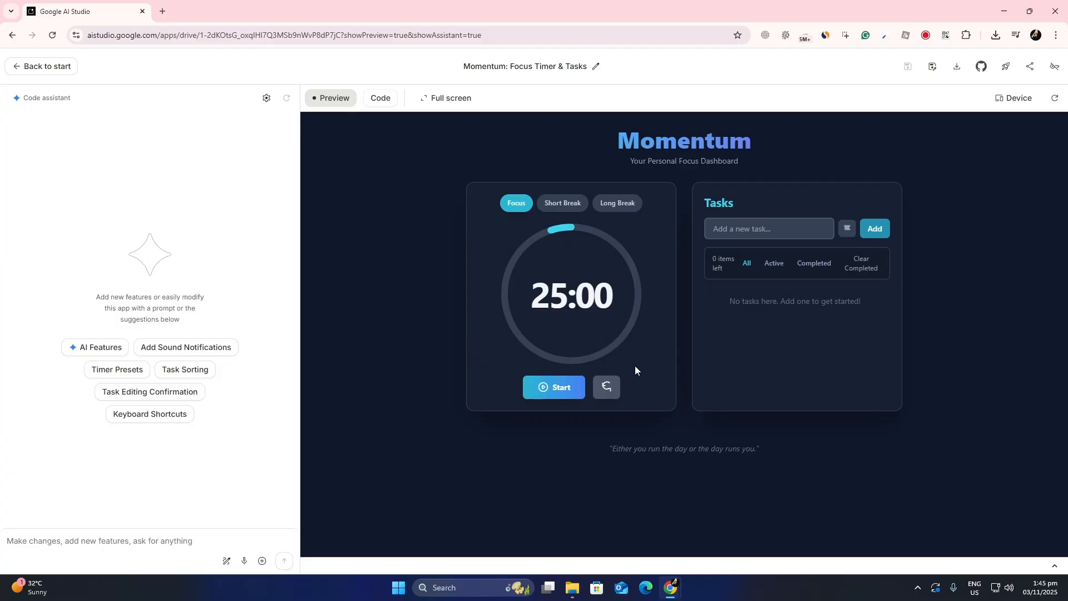
mouse_move(696, 266)
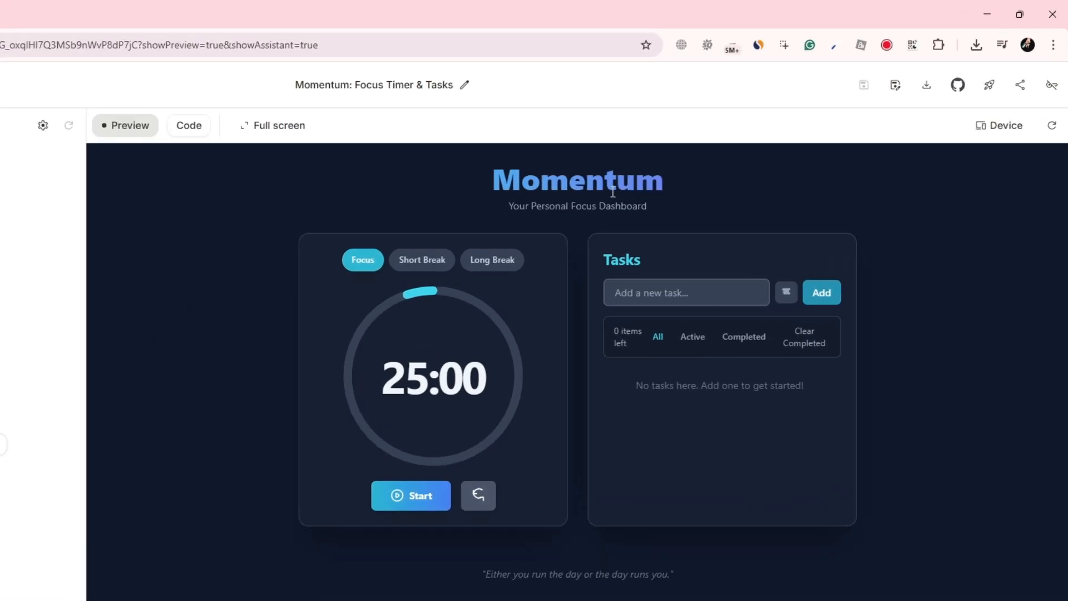
mouse_move(928, 85)
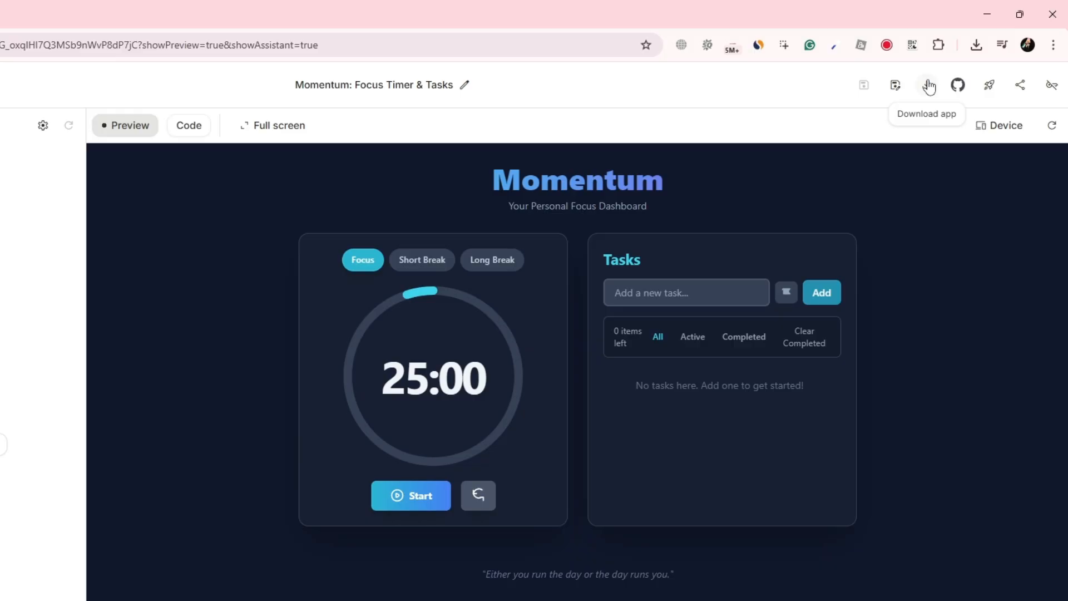
mouse_move(928, 90)
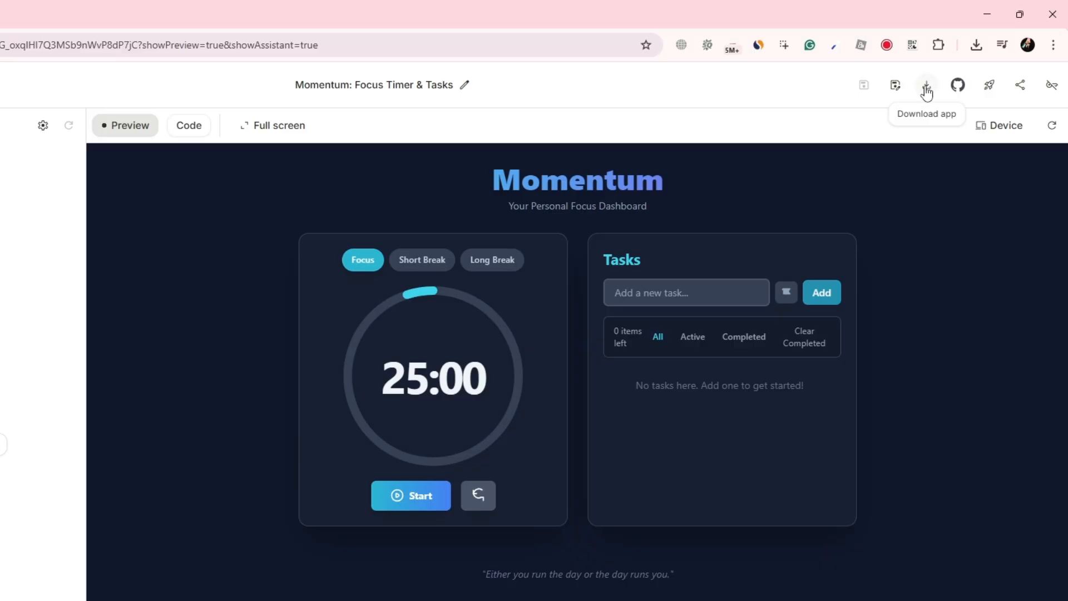
mouse_move(853, 197)
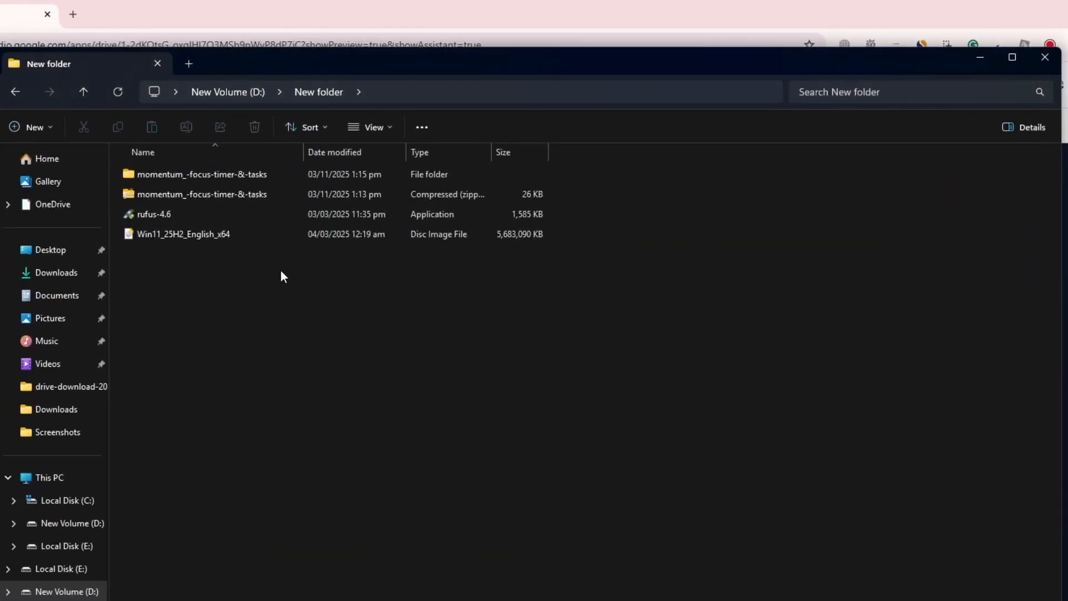
mouse_move(211, 194)
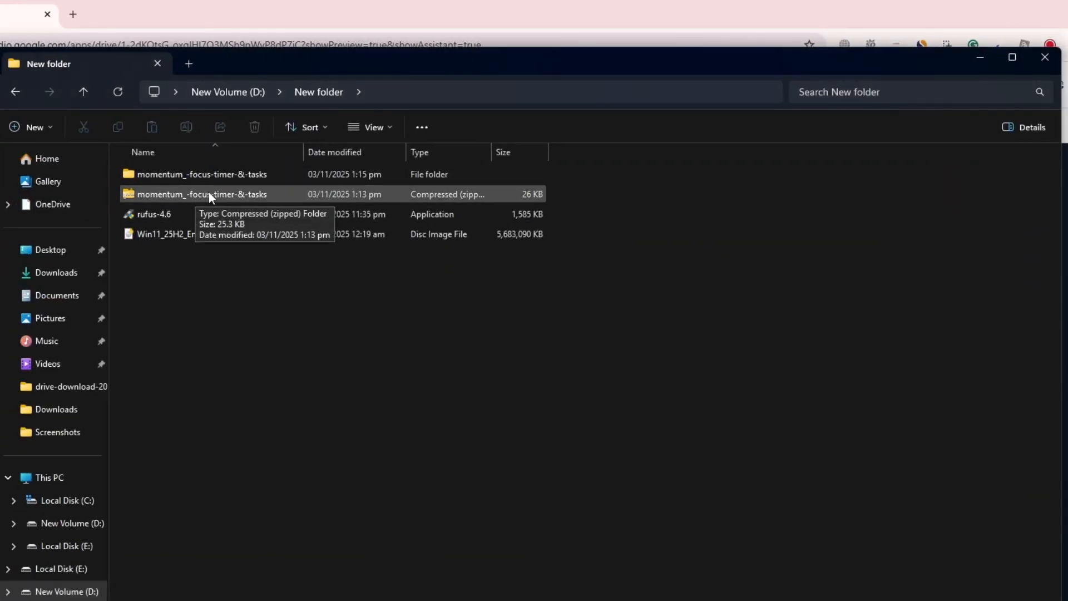
Extract the downloaded Momentum zip, open its project folder, then return to the browser
right_click(201, 194)
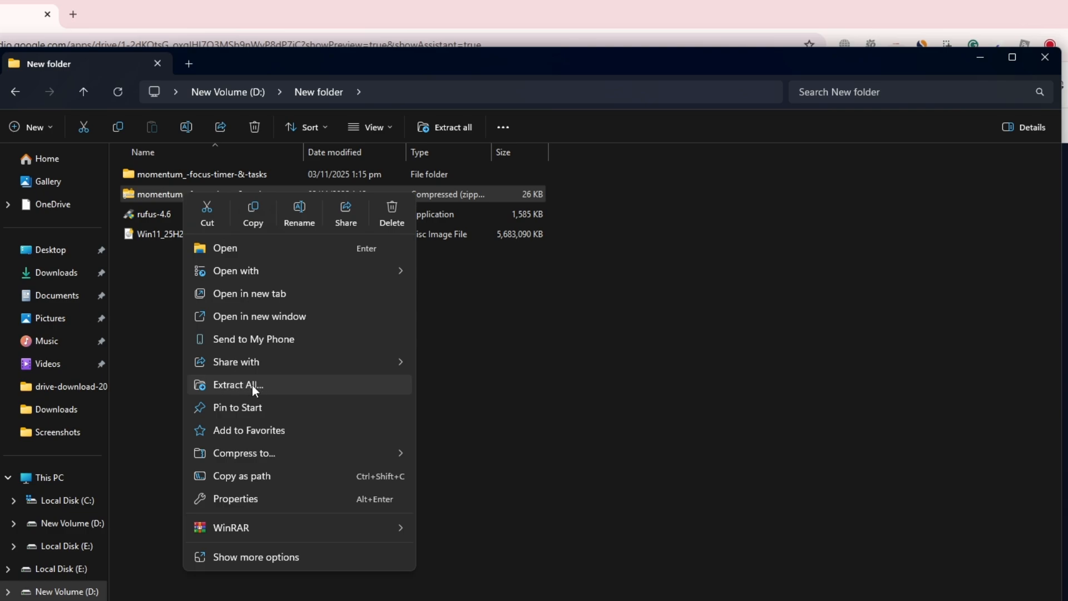
left_click(237, 384)
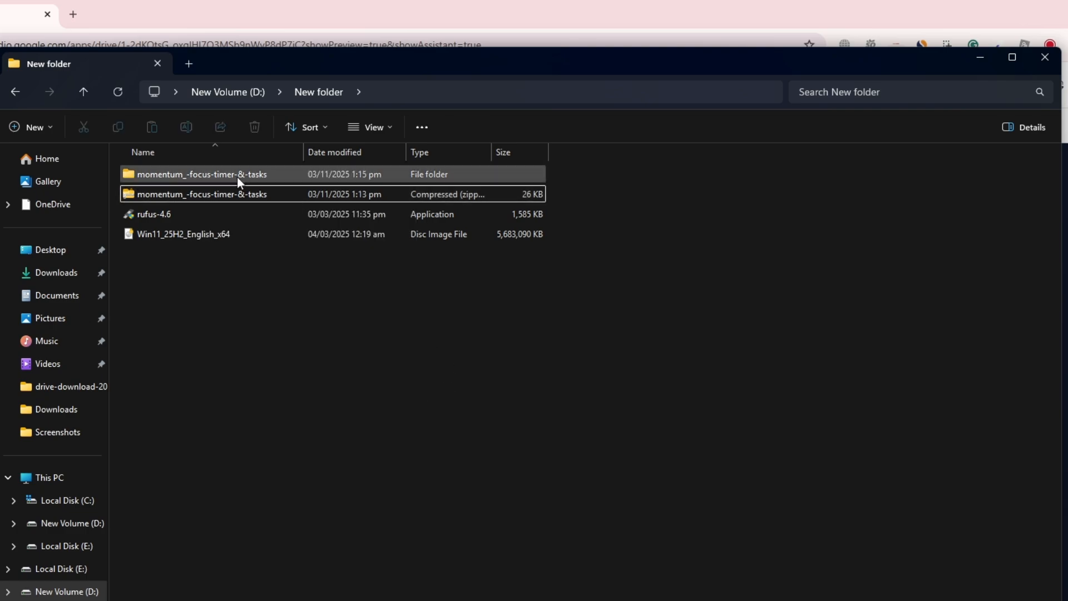
double_click(201, 173)
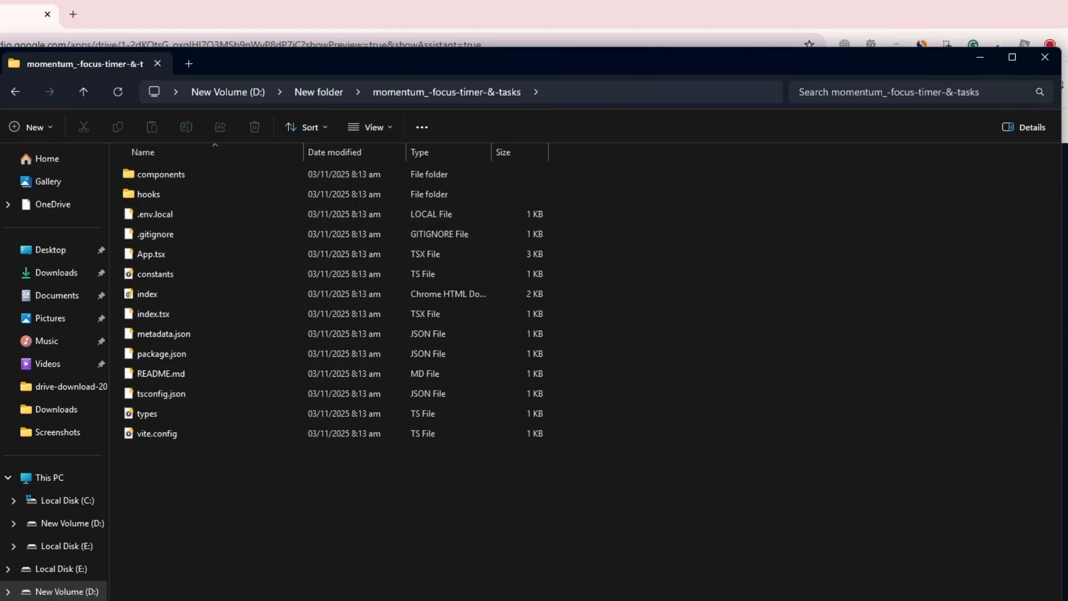
left_click(177, 9)
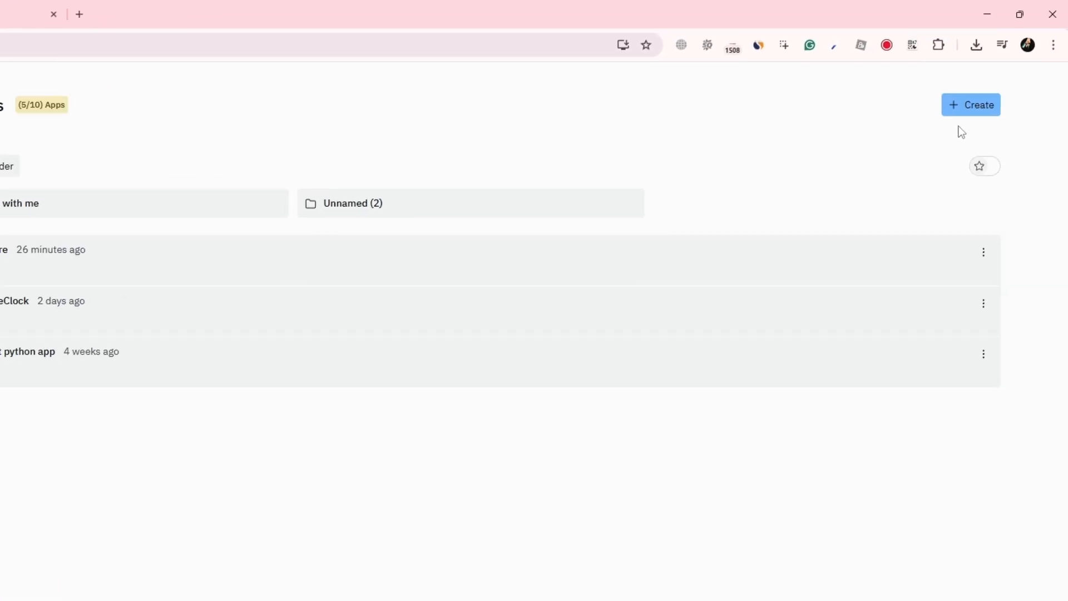
Start a new Replit app and upload all Momentum project files as attachments
left_click(970, 104)
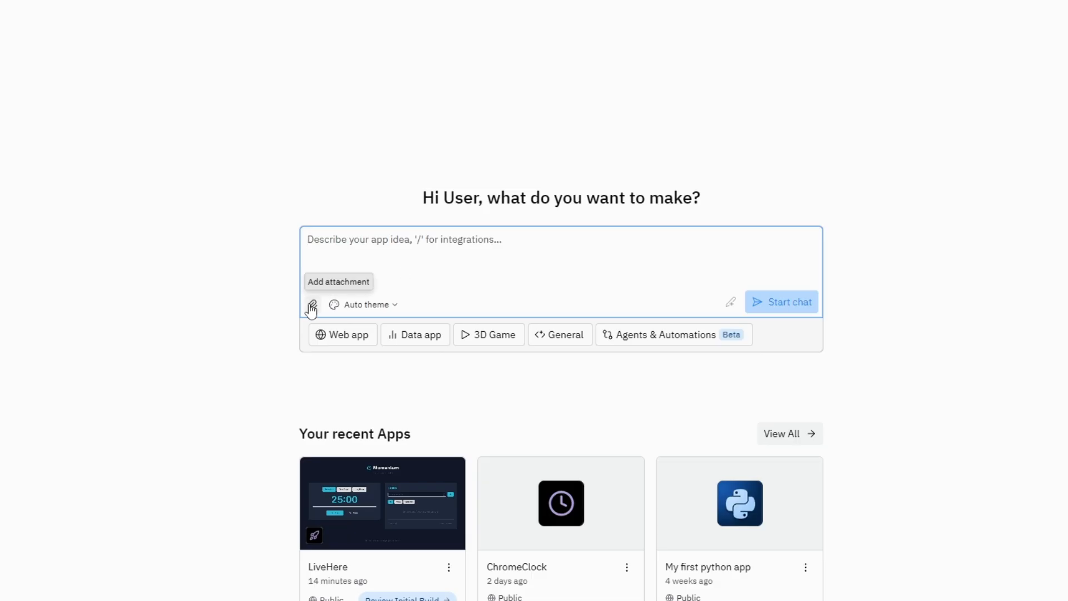
left_click(311, 303)
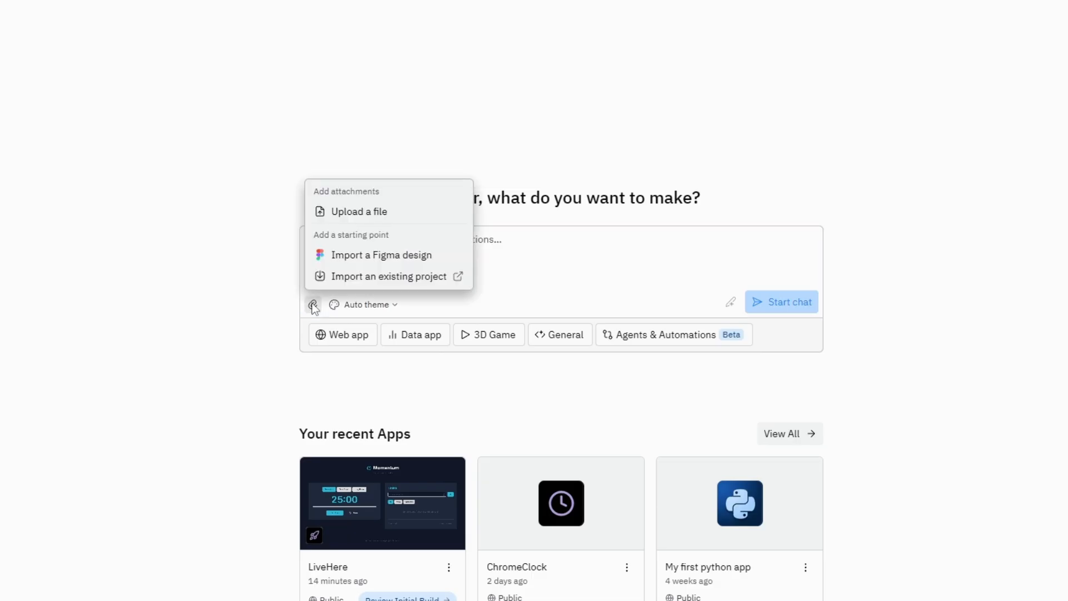
left_click(359, 211)
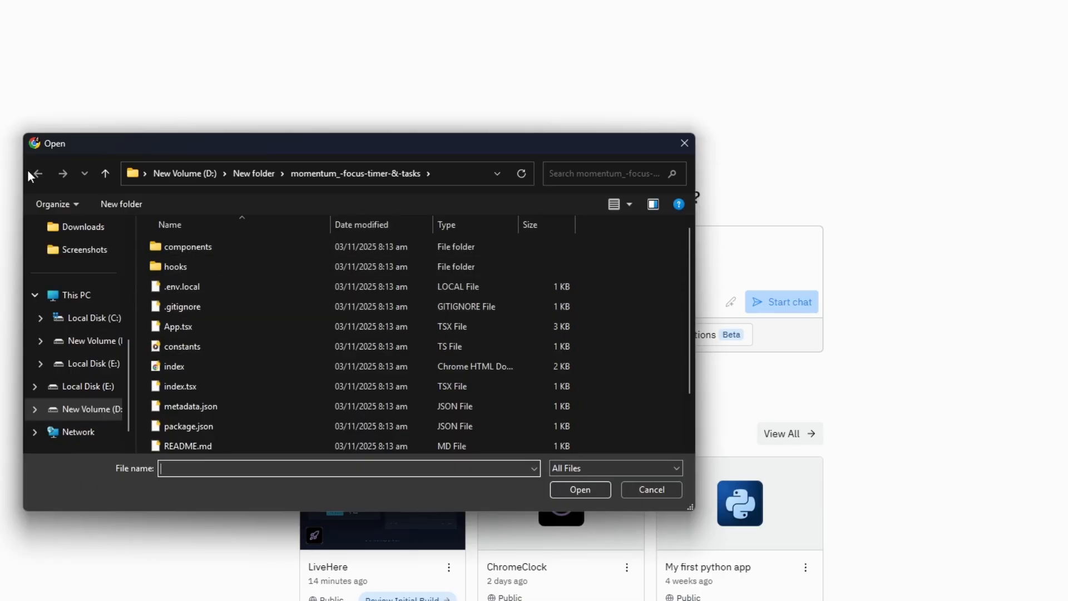
mouse_move(324, 207)
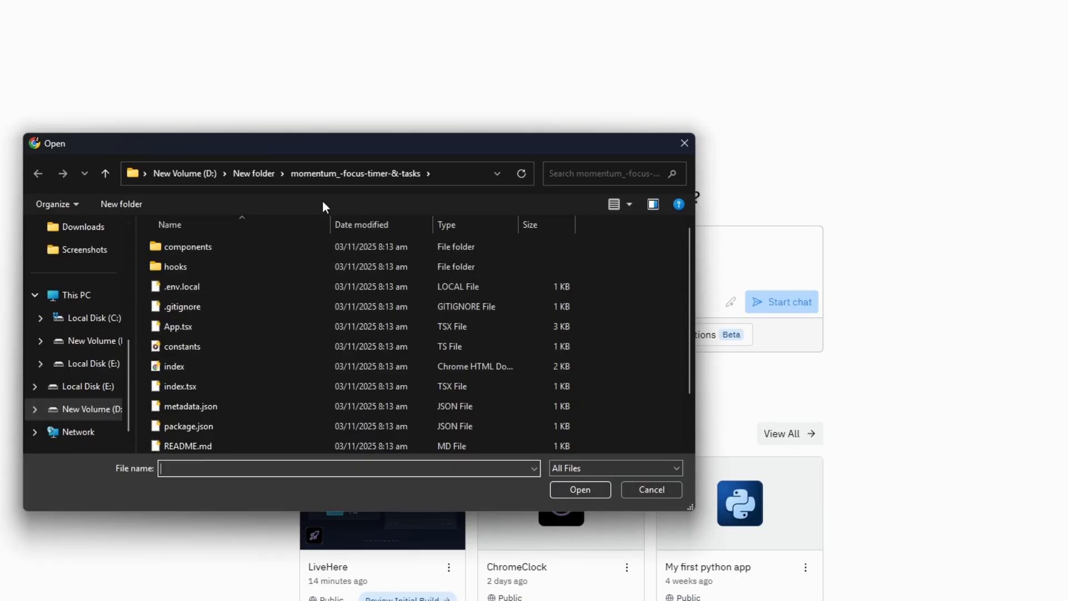
left_click(187, 246)
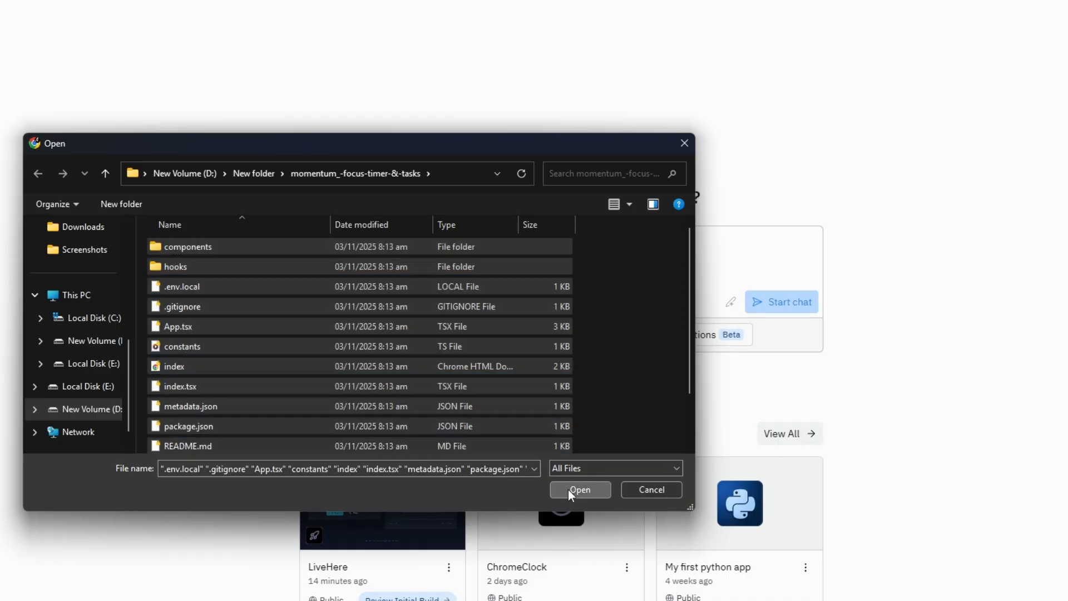
left_click(579, 489)
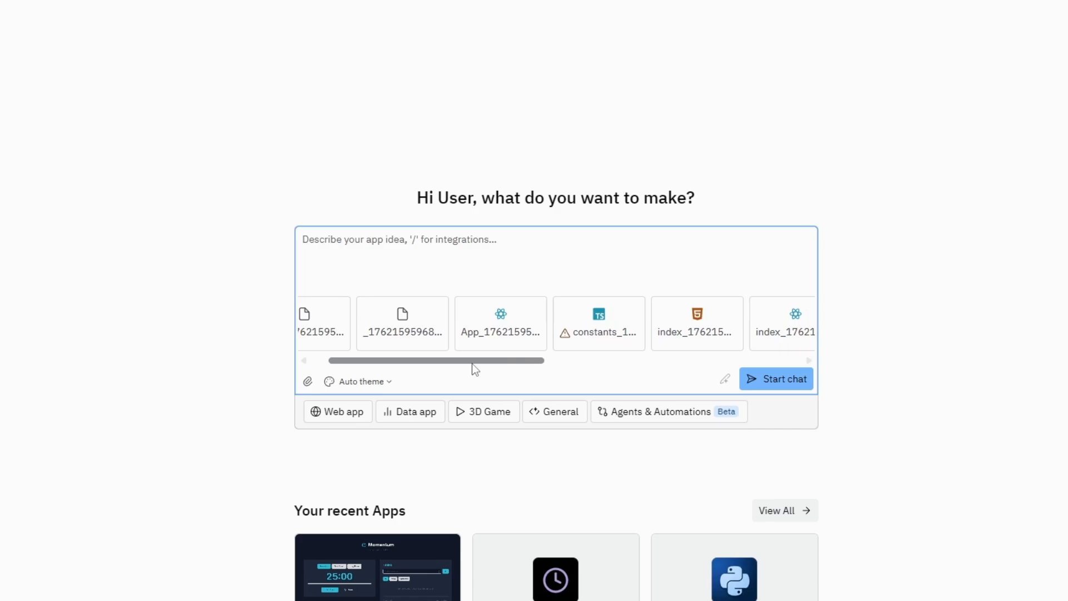
Approve the Momentum design preview with Build functionality in the LiveHere chat
scroll("right", 3)
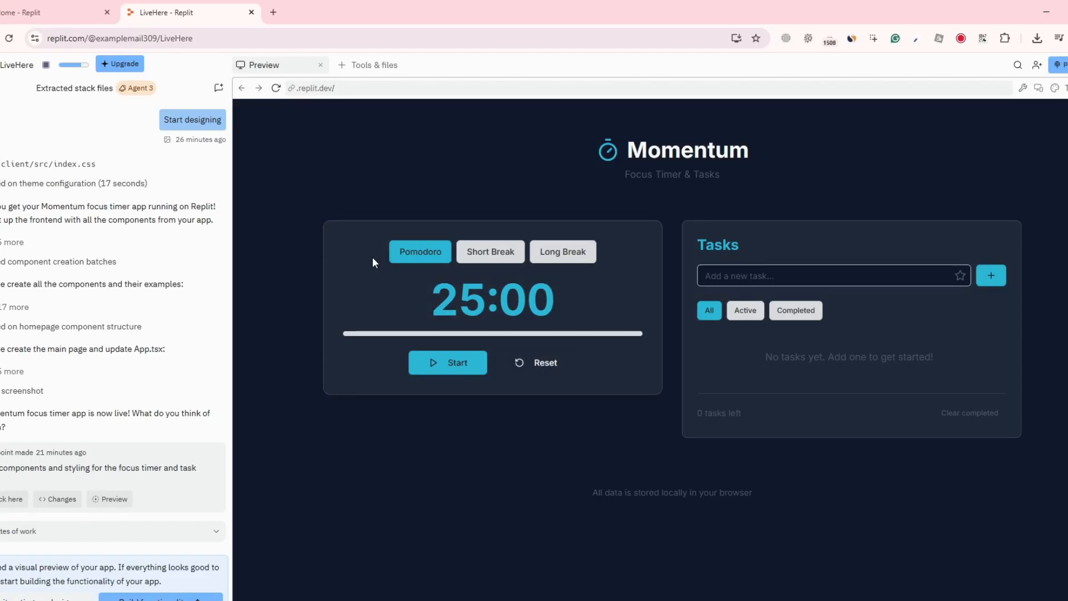
mouse_move(628, 313)
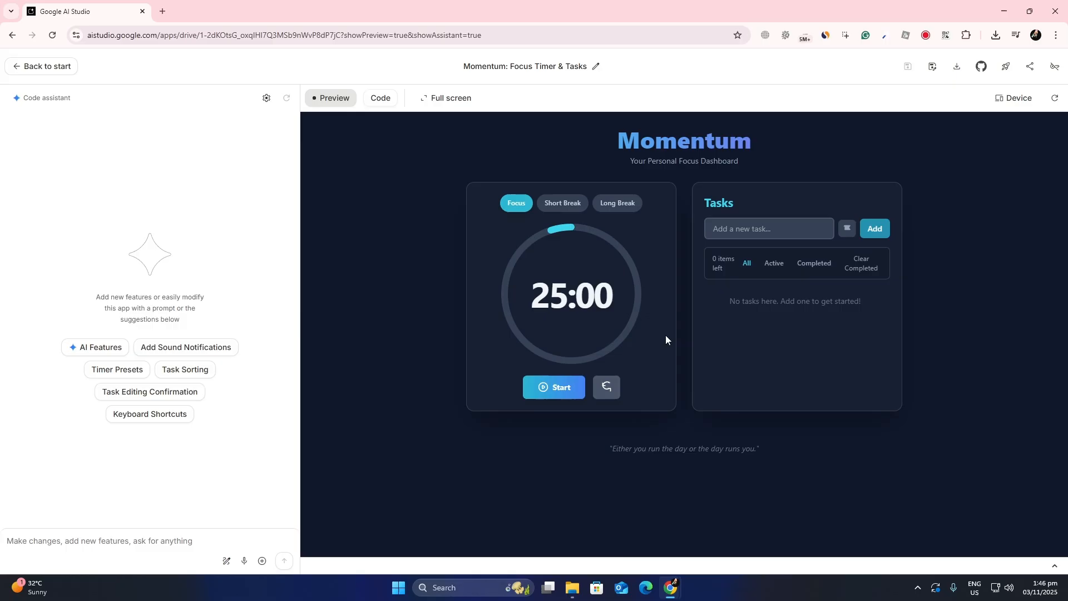
mouse_move(1001, 7)
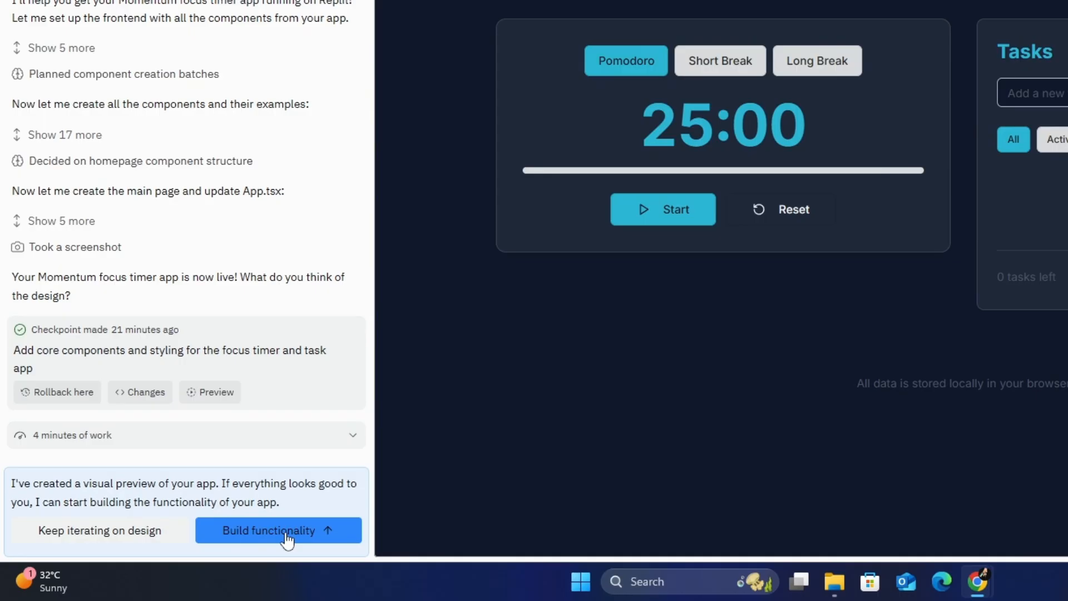
left_click(278, 530)
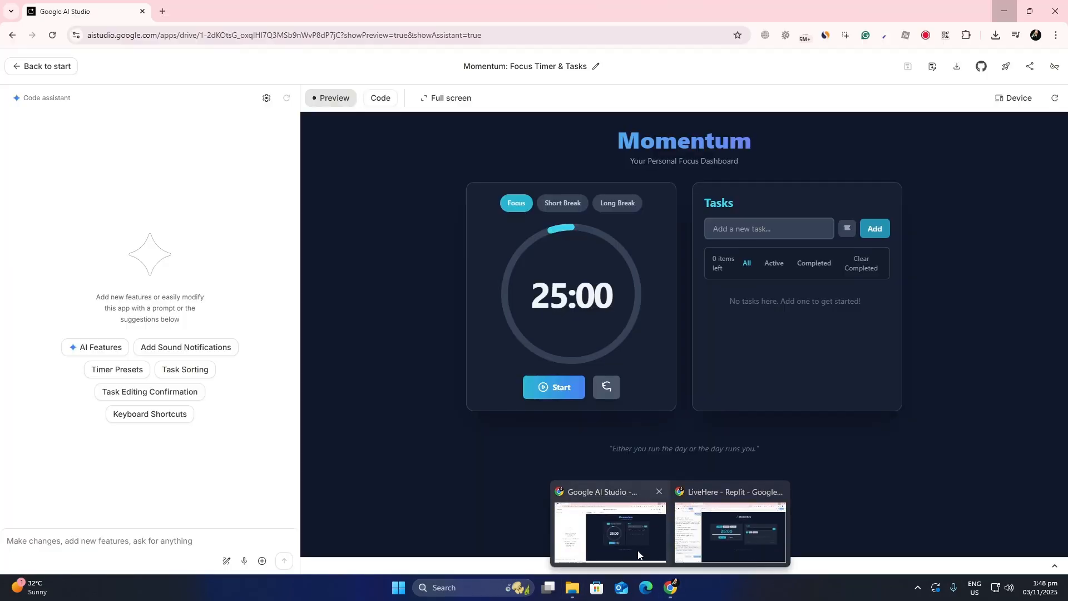
Start a new AI Studio API key and highlight Replit's app-is-live message
left_click(40, 66)
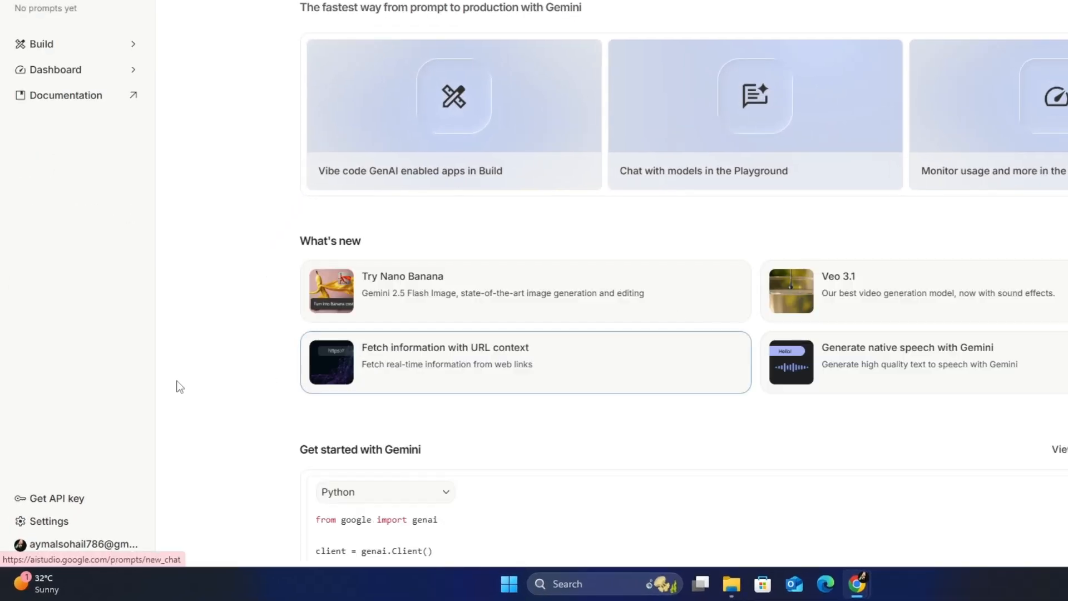
left_click(55, 498)
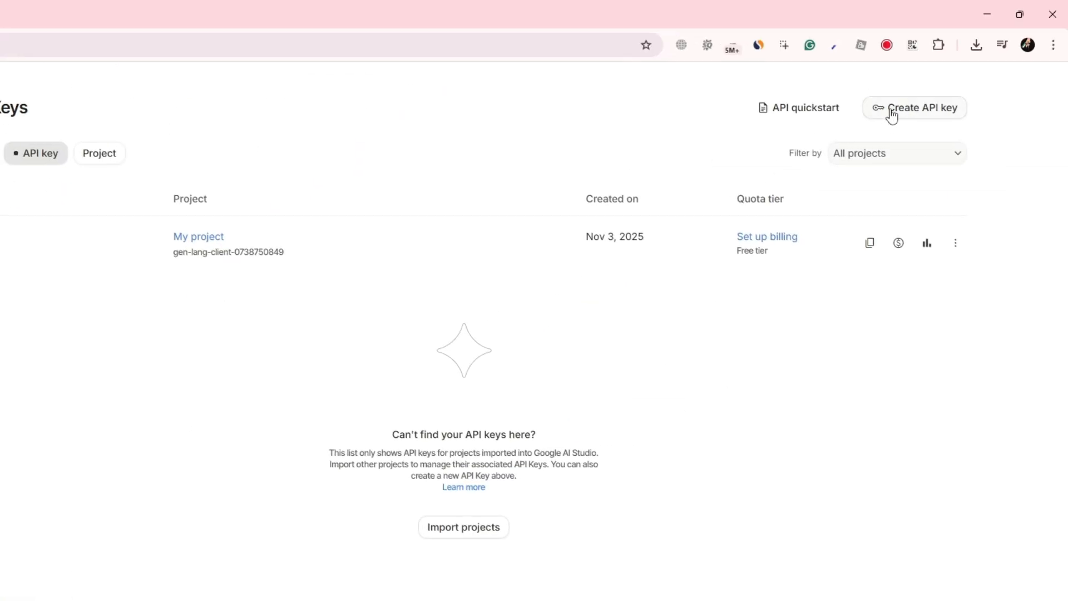
left_click(914, 108)
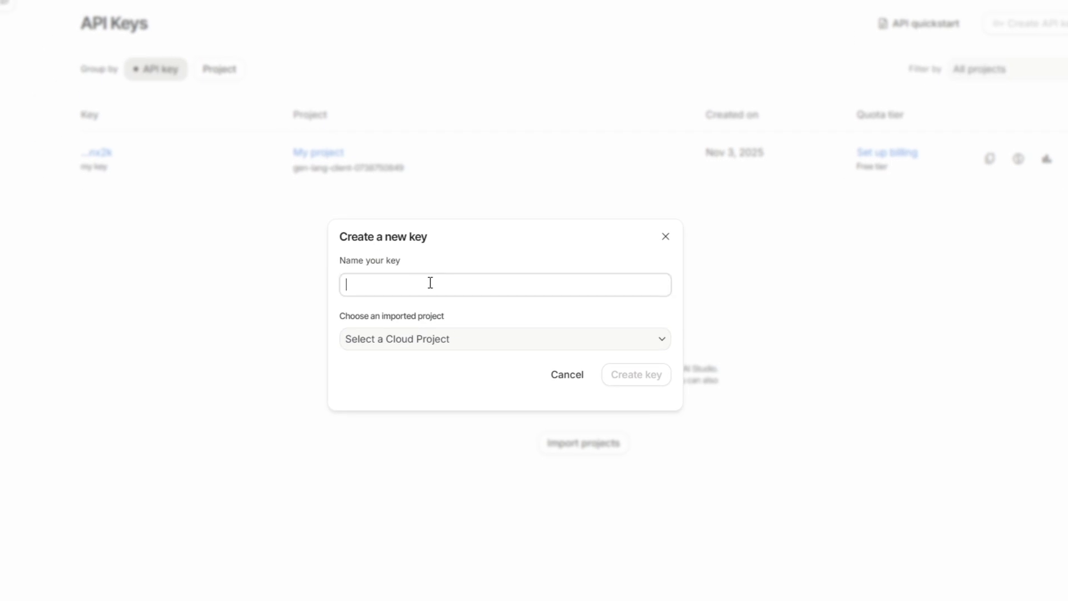
left_click(504, 339)
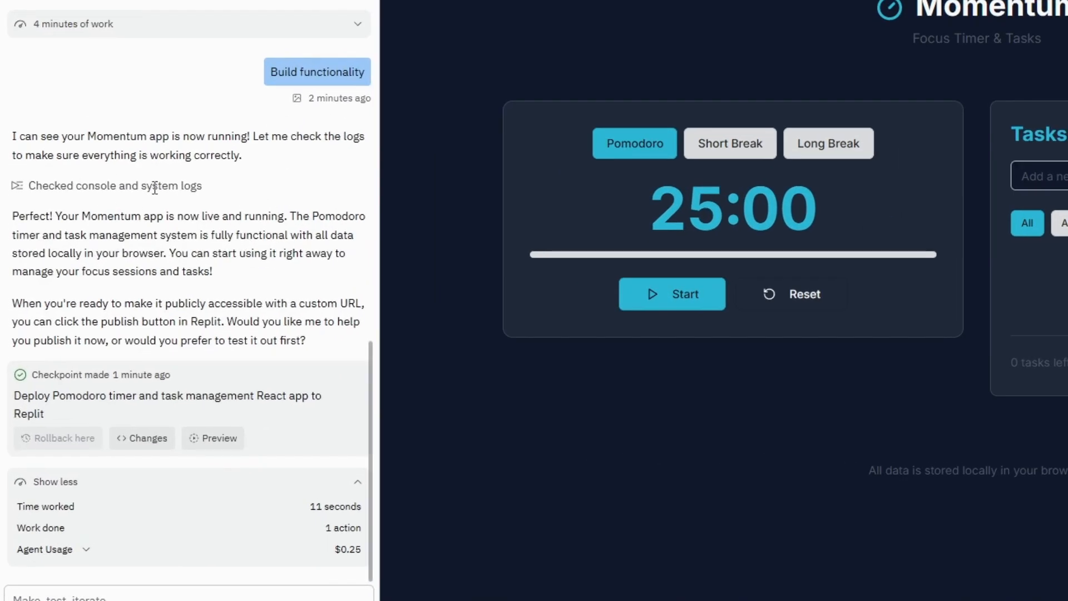
left_click_drag(12, 216, 287, 216)
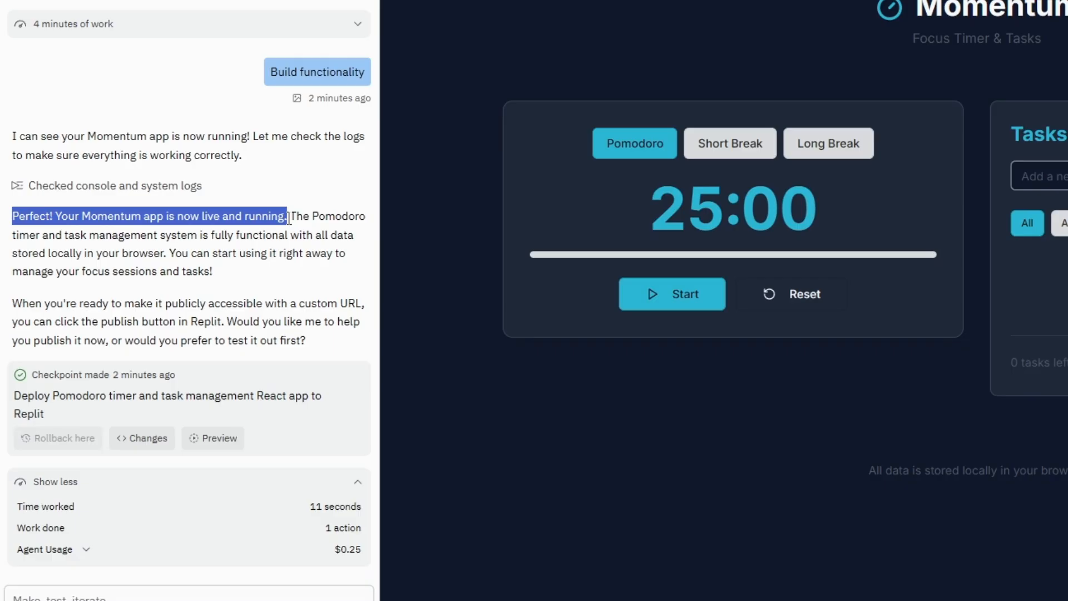